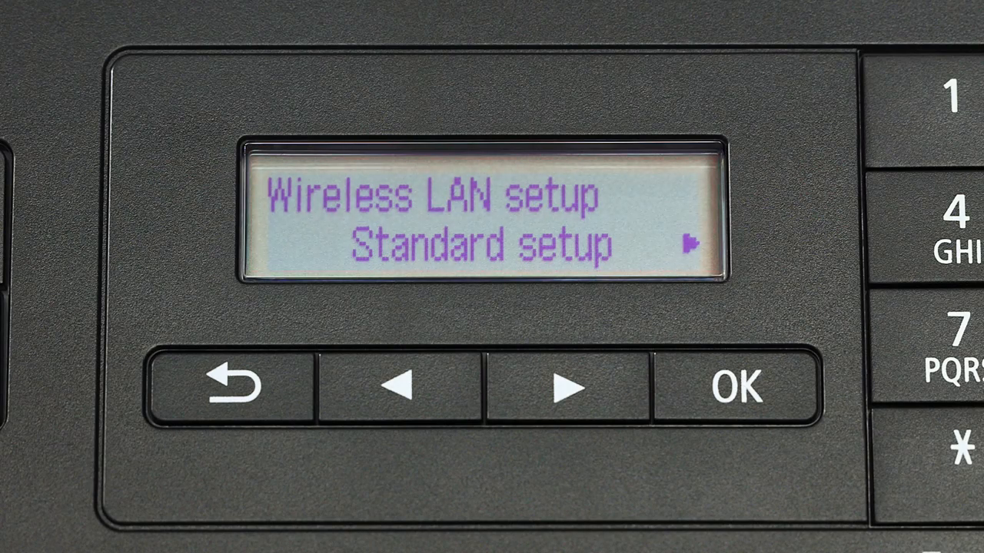
Start the printer's Standard wireless LAN setup from its control panel
click(739, 387)
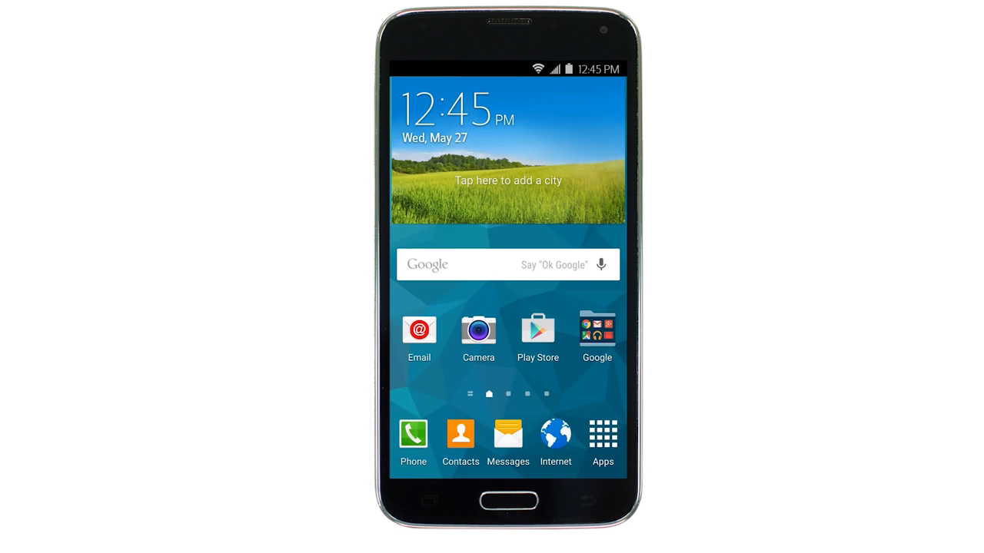
Search Play Store for 'canon print' and bring up the Canon PRINT Inkjet/SELPHY listing
click(538, 332)
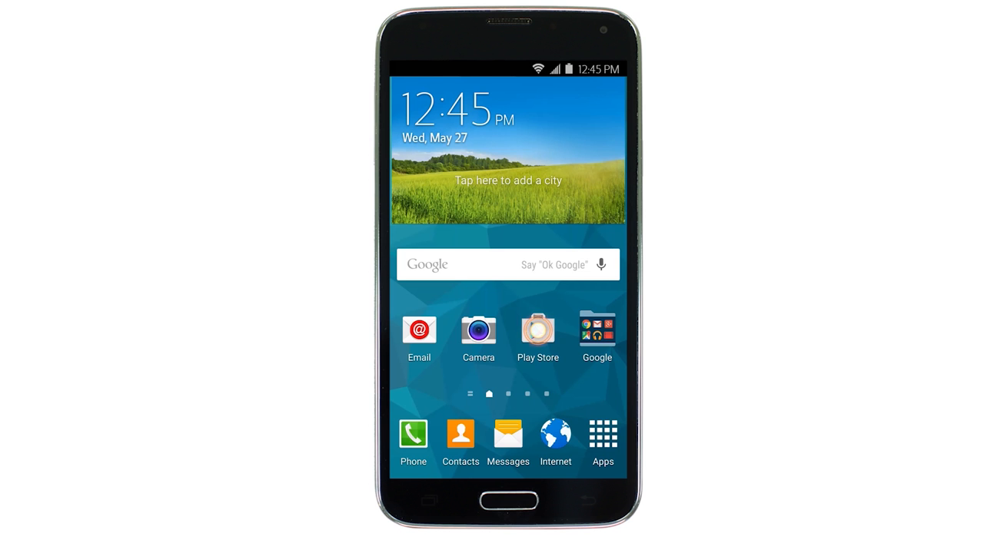
click(538, 329)
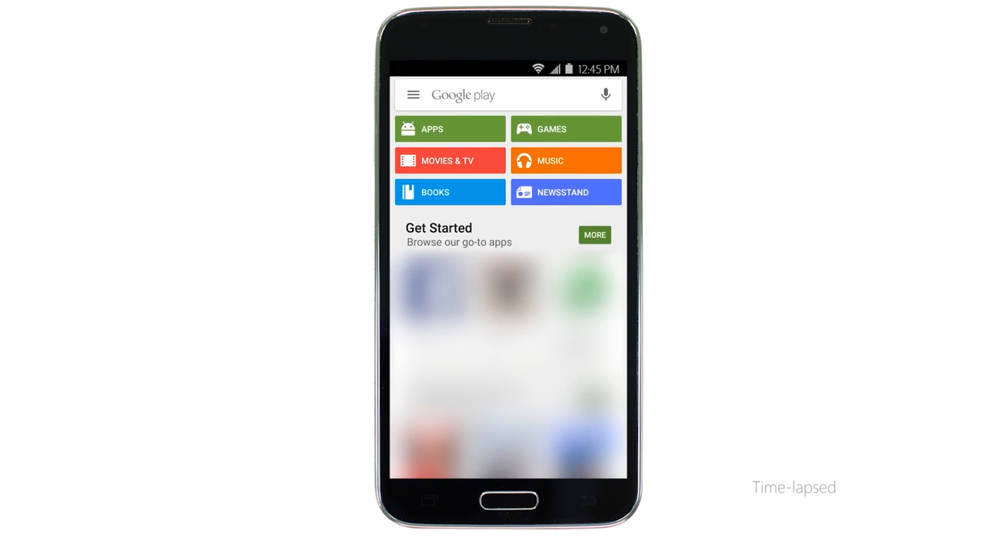
text(canon print)
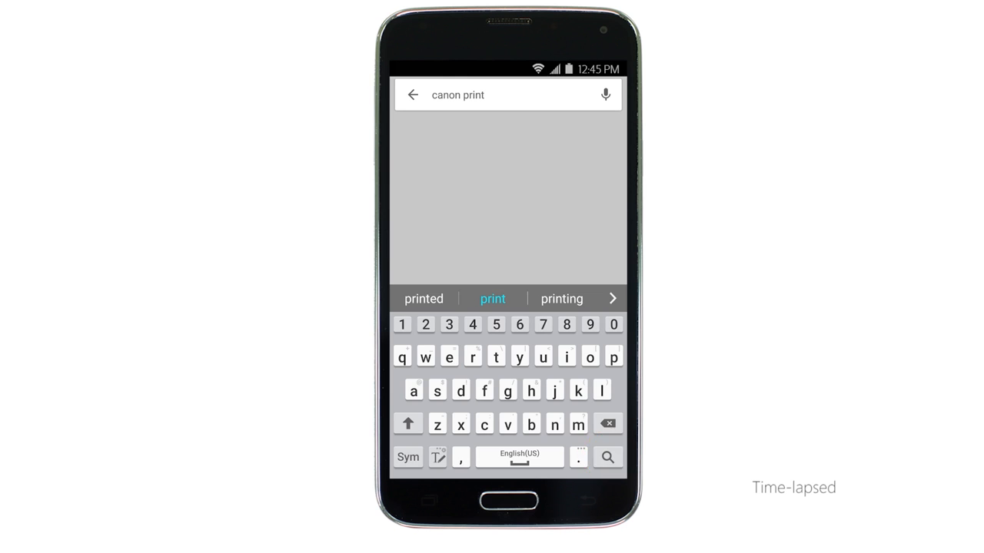
click(607, 457)
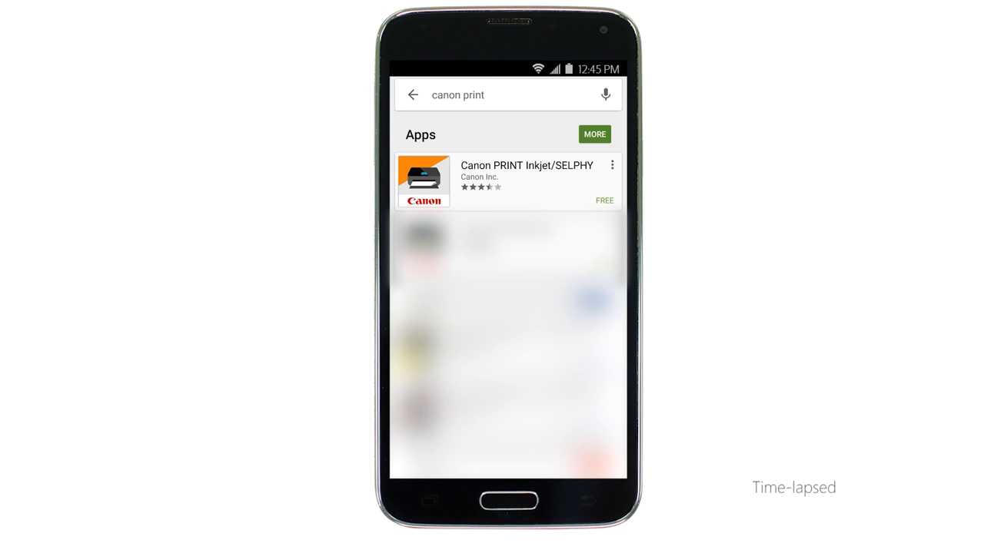
click(526, 172)
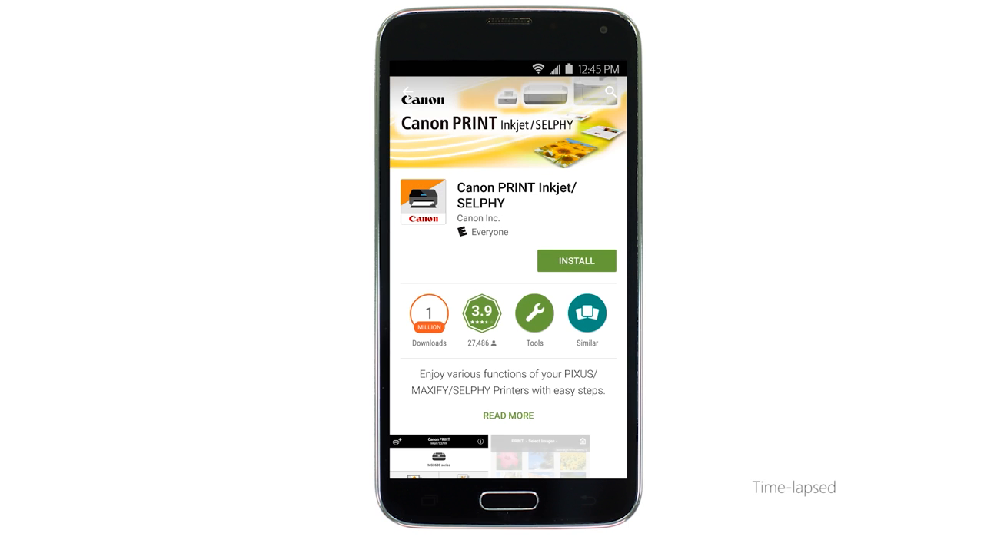
Install Canon PRINT Inkjet/SELPHY, accepting its photo and Wi-Fi access permissions
click(575, 261)
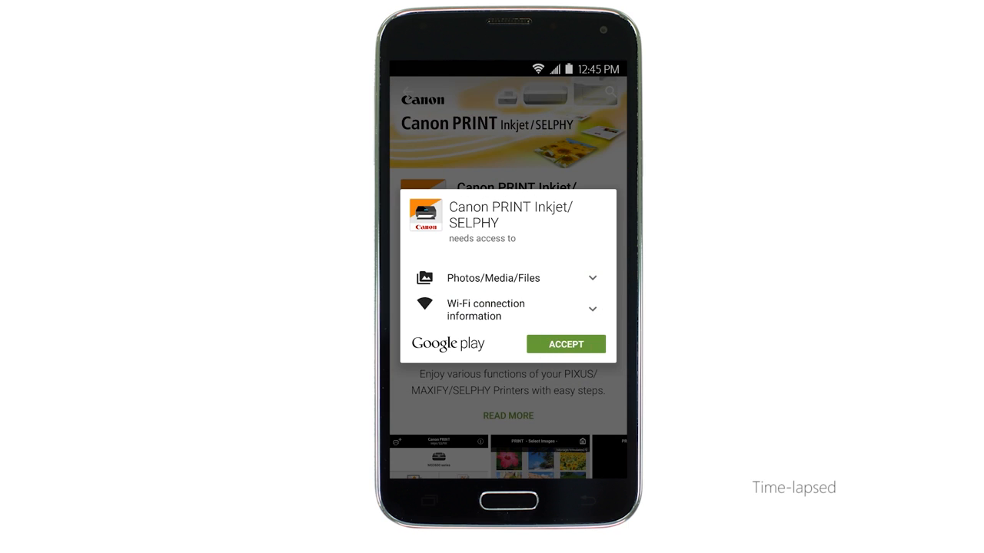
click(565, 344)
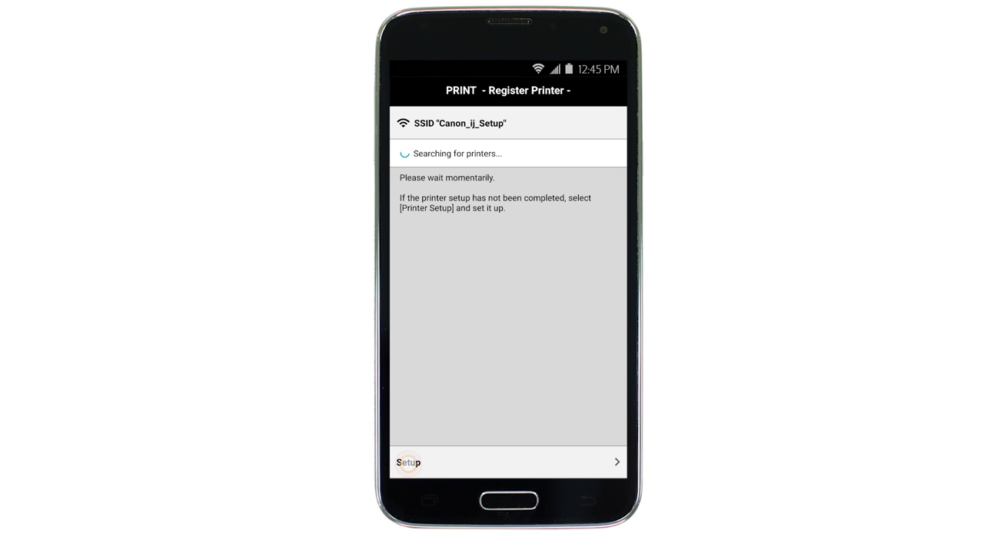
Go to printer Setup in Register Printer and reach the connection method choice
click(409, 462)
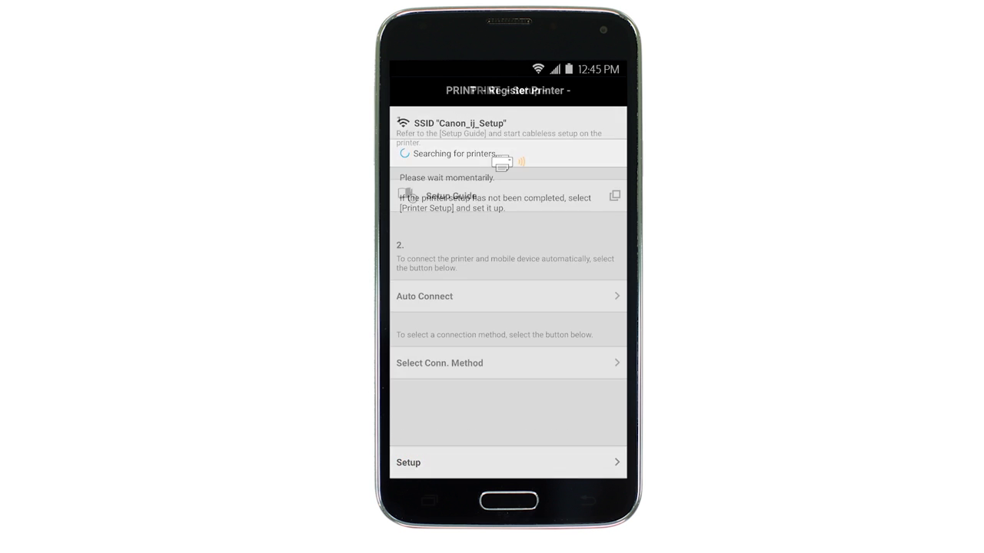
click(444, 363)
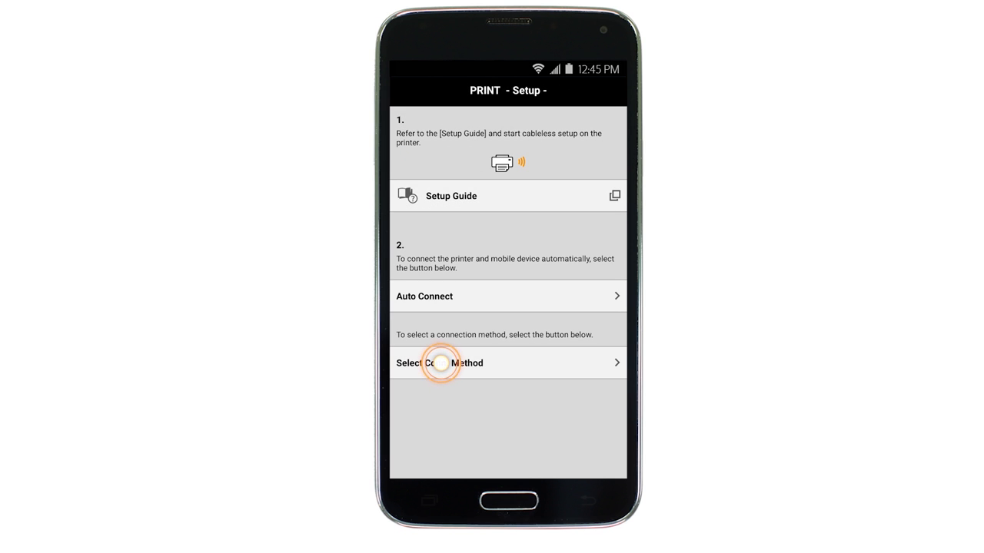
click(439, 362)
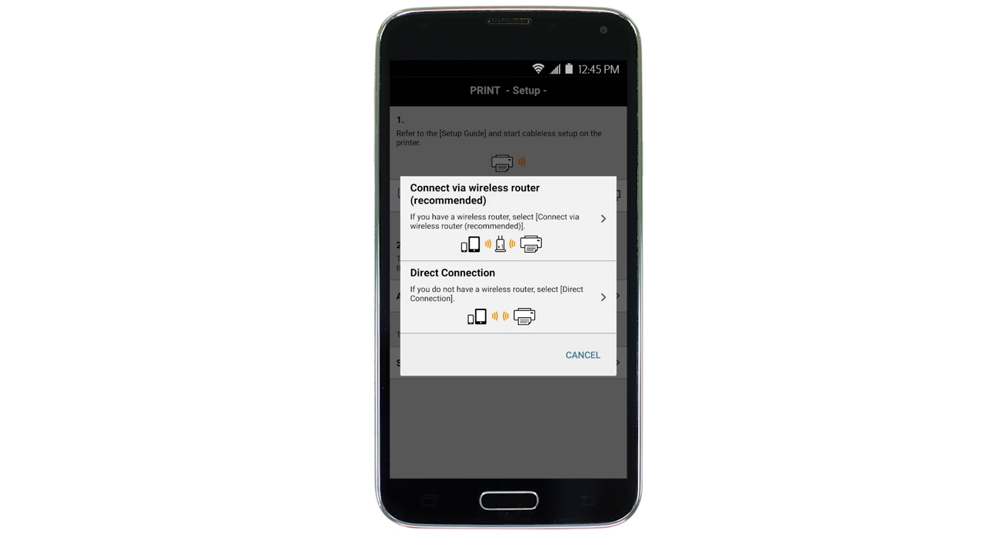
click(507, 219)
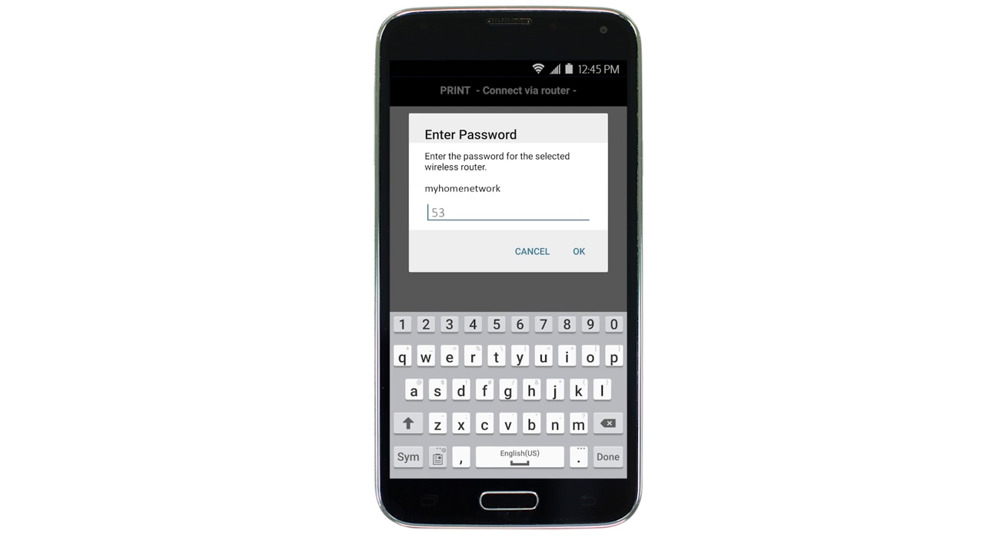
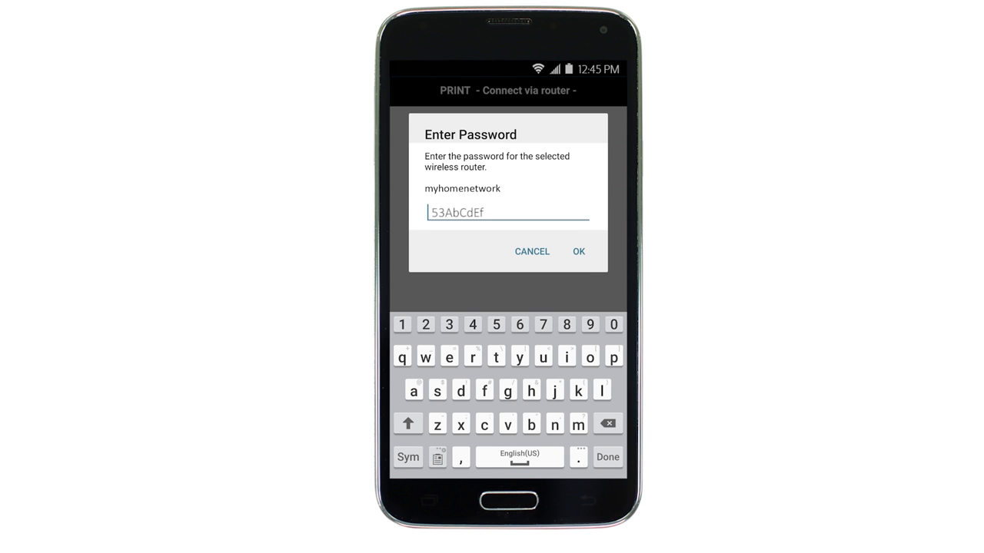
click(578, 252)
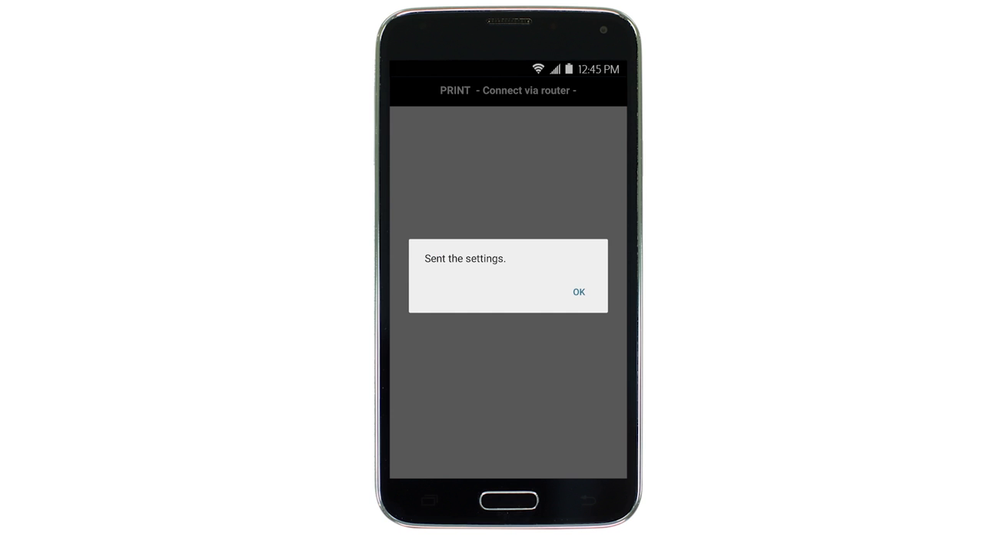
click(578, 292)
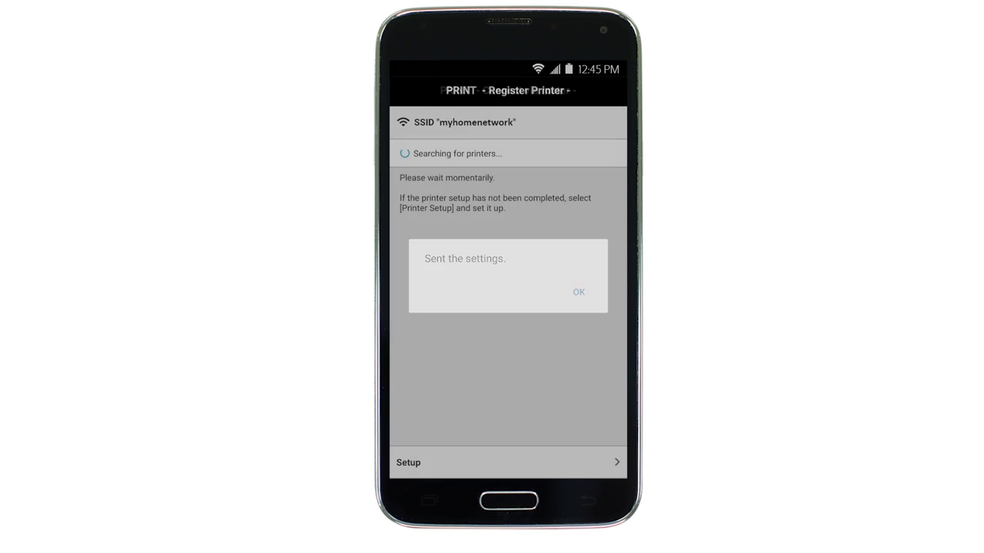
Register the detected MX530 series printer under its default name
click(578, 292)
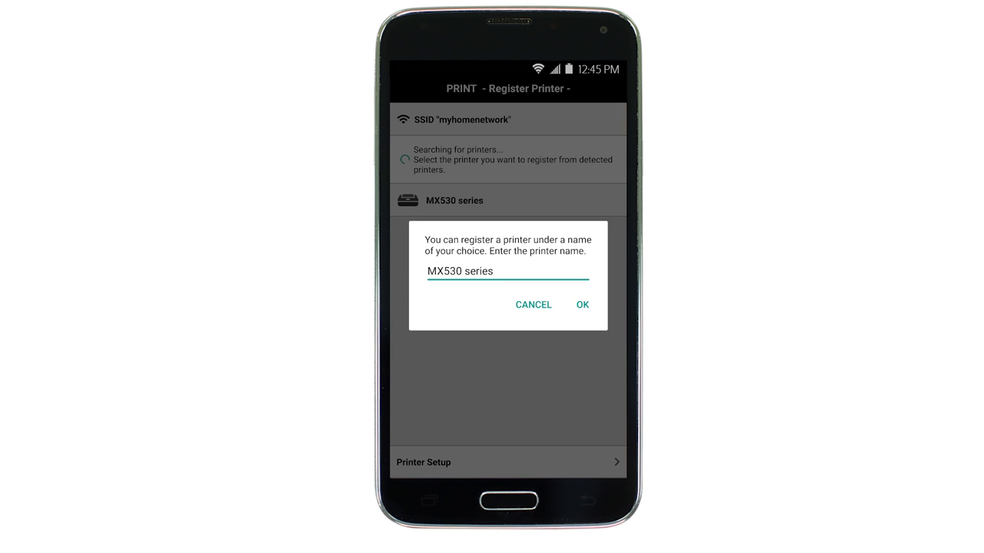
click(583, 304)
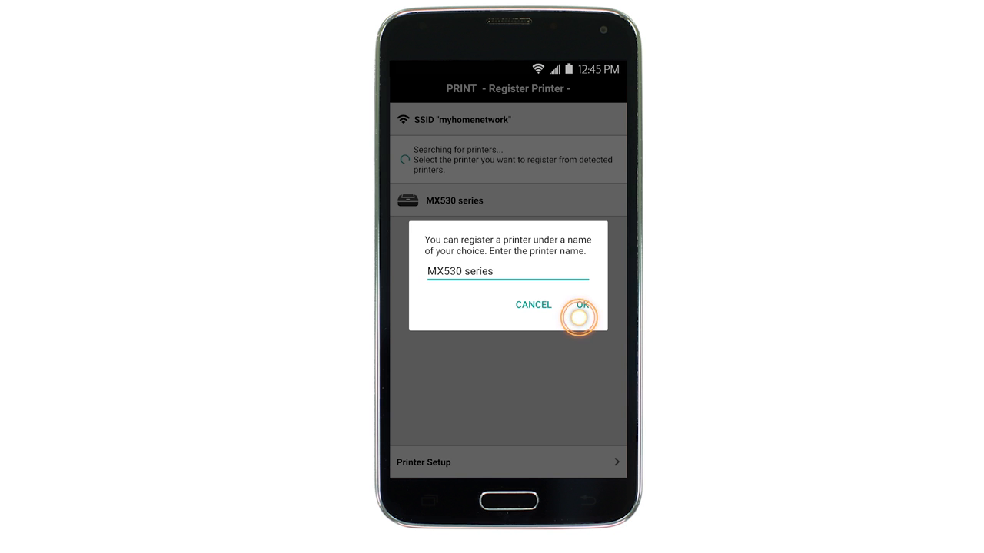